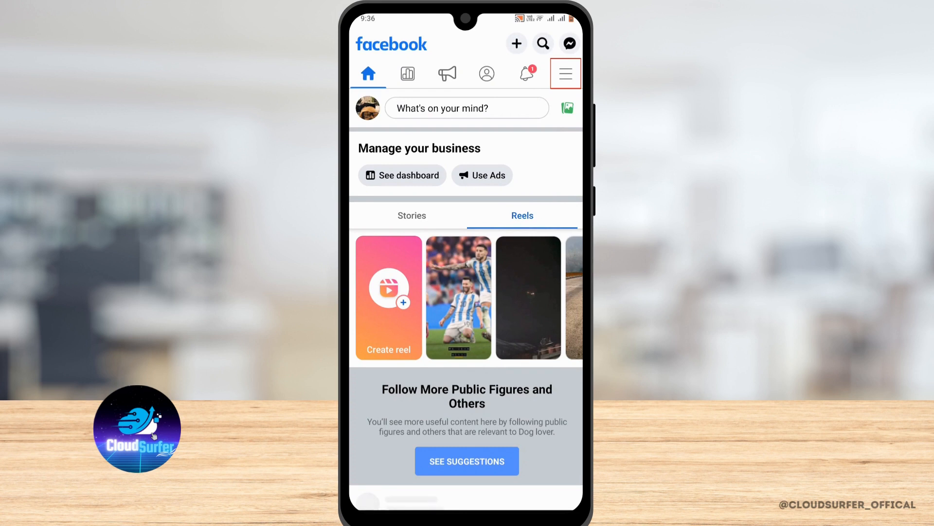
Bring up the main menu for the Dog lover page from the top navigation bar.
click(564, 73)
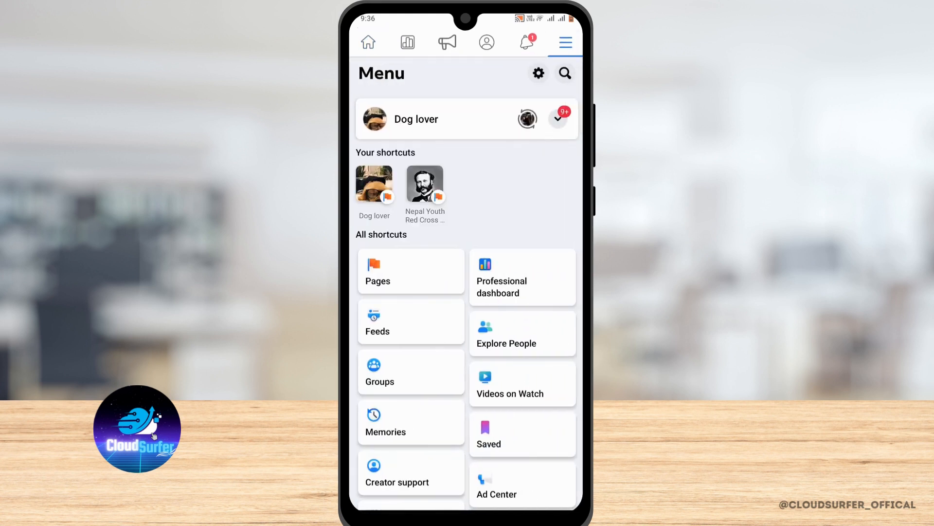